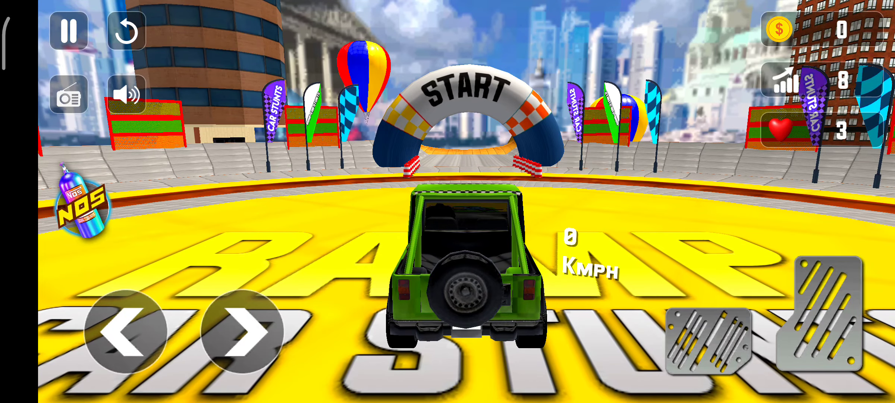
- Hold the accelerator so the green jeep rolls toward the START arch, reaching about 48 km/h
{"action": "left_click", "coordinate": [705, 333]}
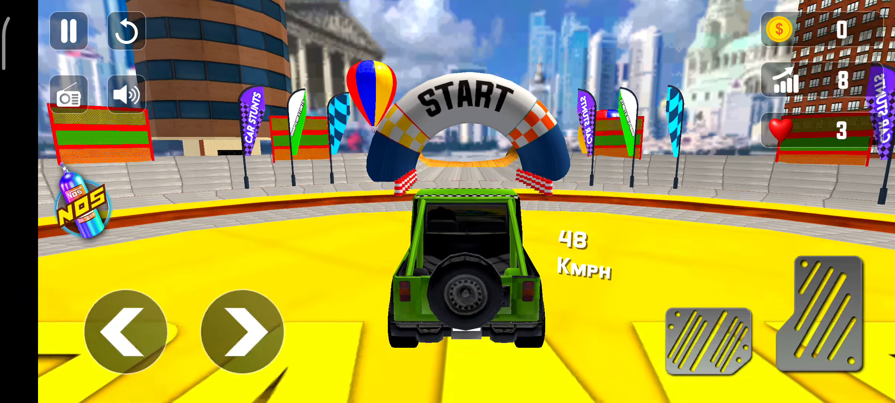